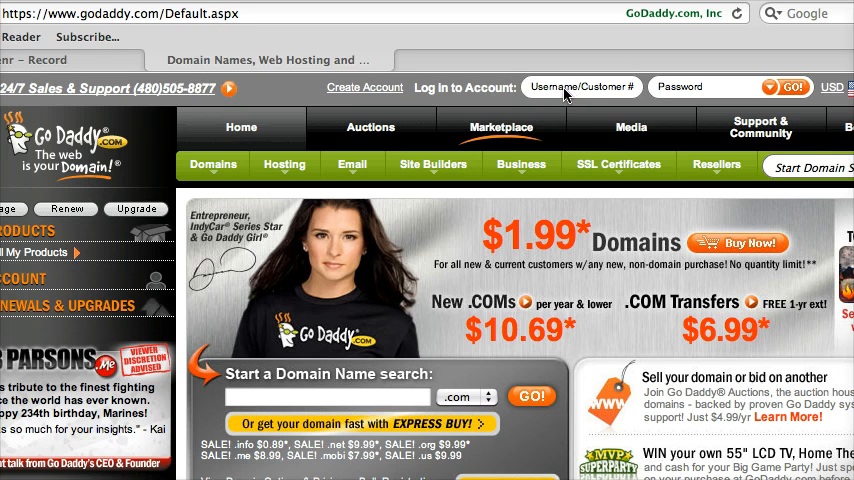
# Sign in with the customer number and password and submit the login
pyautogui.click(580, 88)
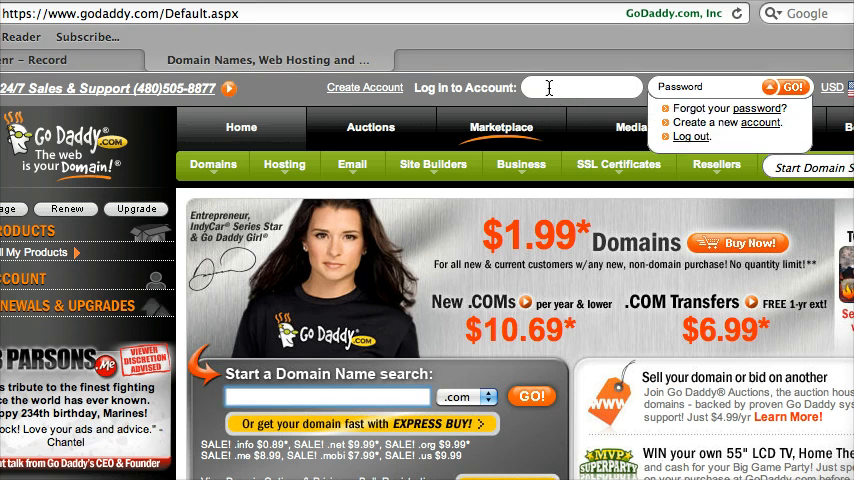
pyautogui.write('1005')
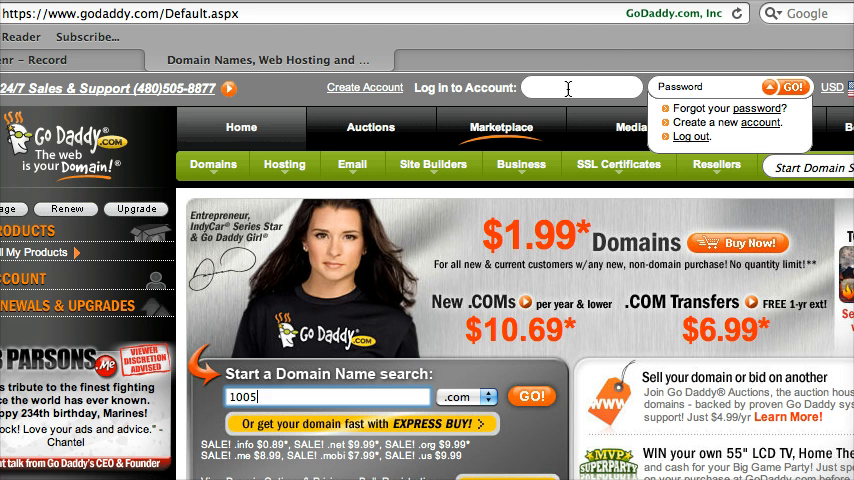
pyautogui.click(580, 88)
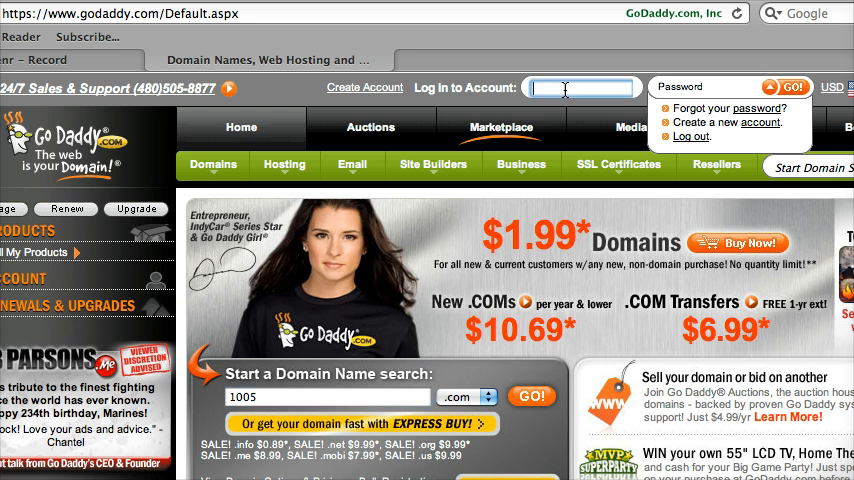
pyautogui.write('1005')
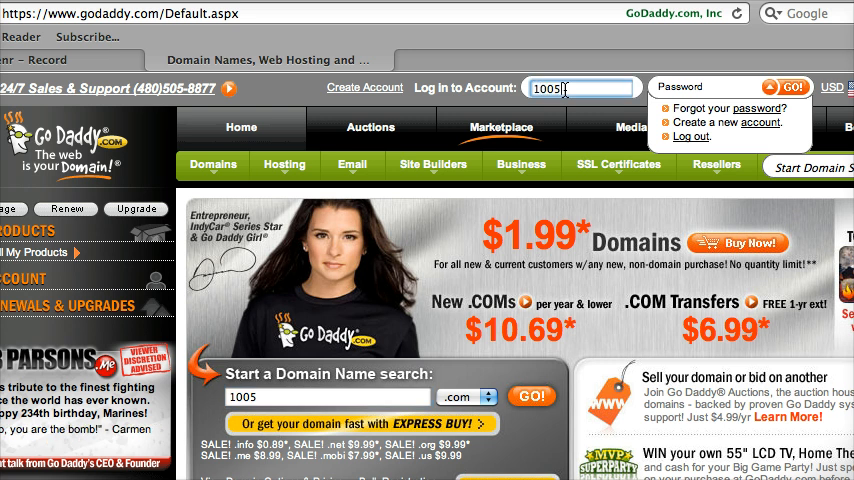
pyautogui.write('326')
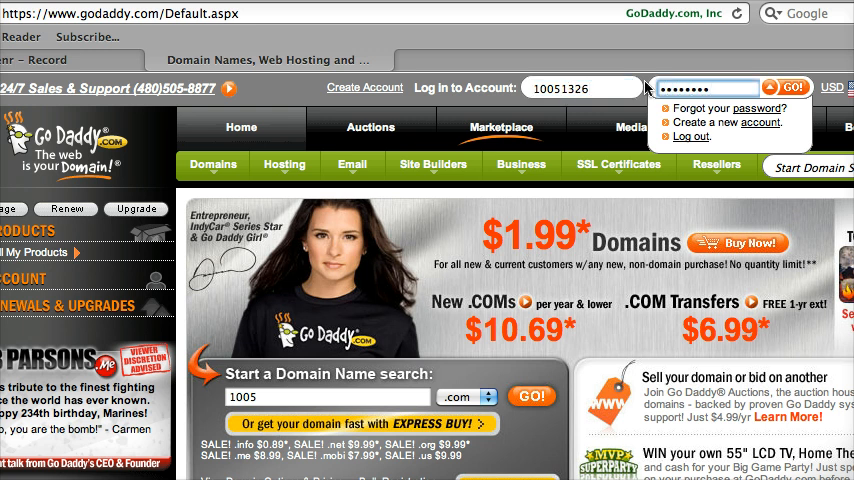
pyautogui.click(792, 88)
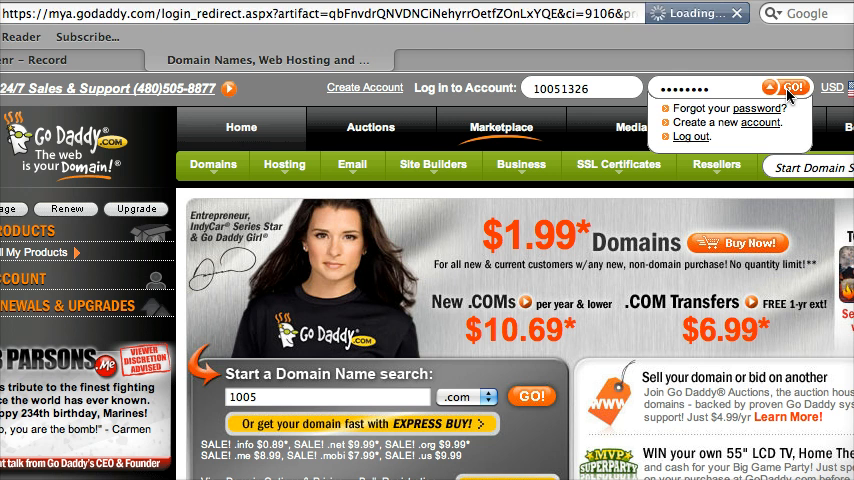
pyautogui.click(796, 88)
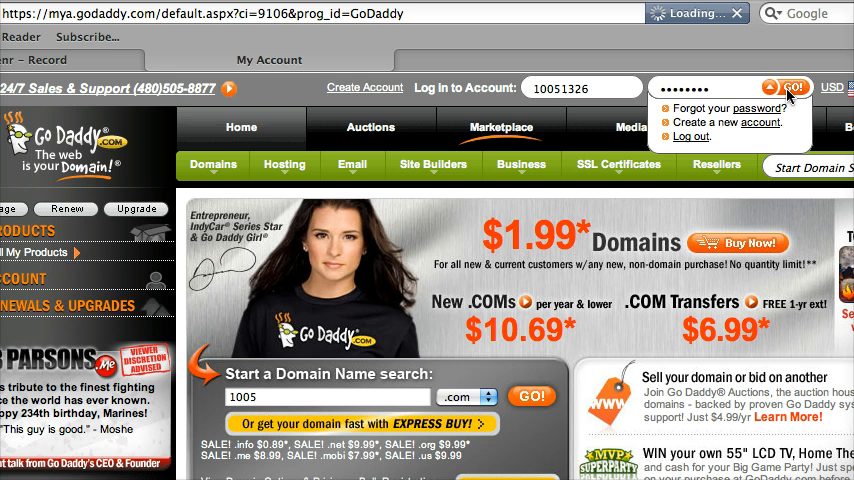
# Go to My Domains to list the account's three active domains in Domain Manager
pyautogui.click(796, 88)
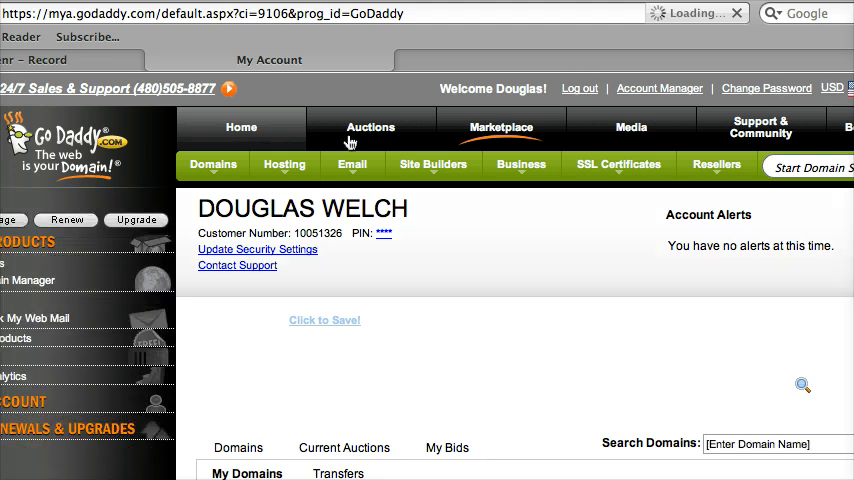
pyautogui.moveTo(212, 164)
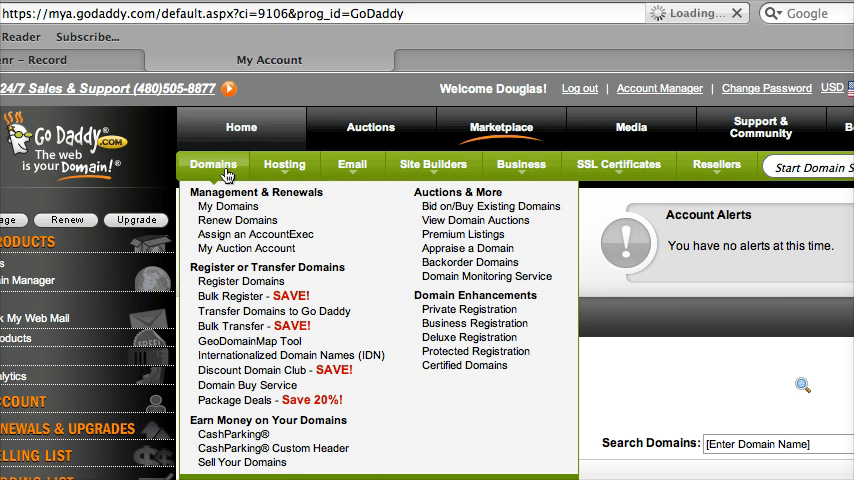
pyautogui.moveTo(228, 206)
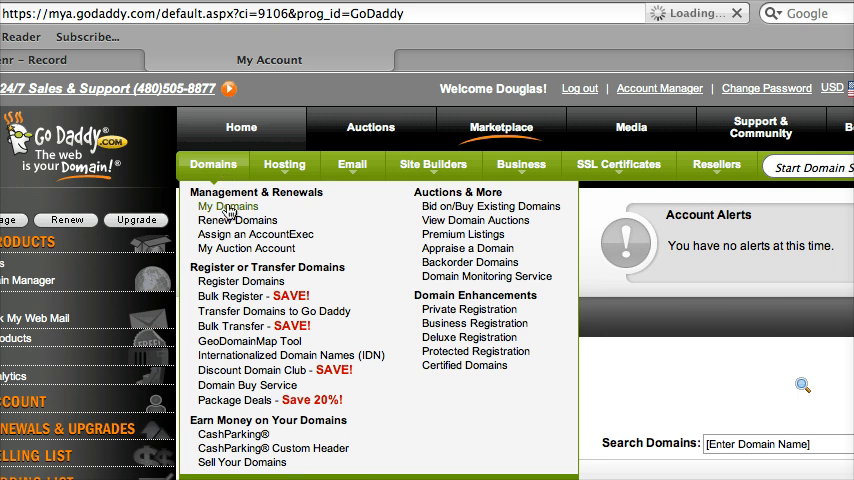
pyautogui.click(228, 204)
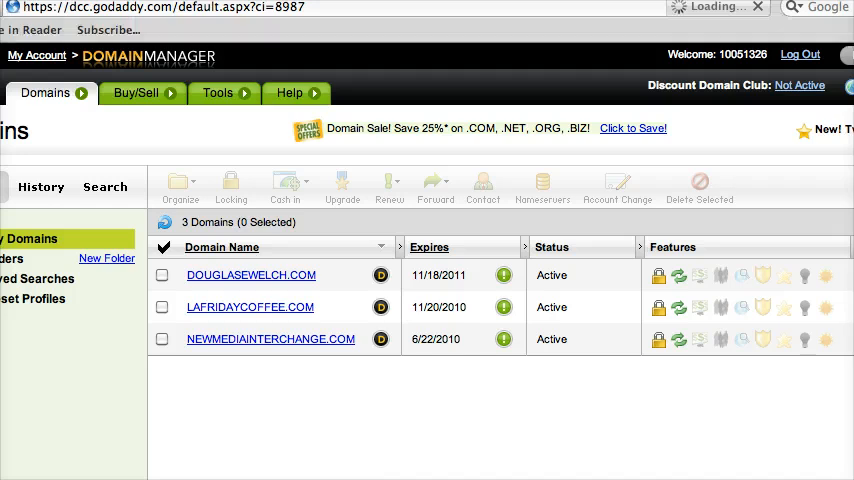
# Open the newmediainterchange.com detail page from the Domain Manager list
pyautogui.scroll(-3)
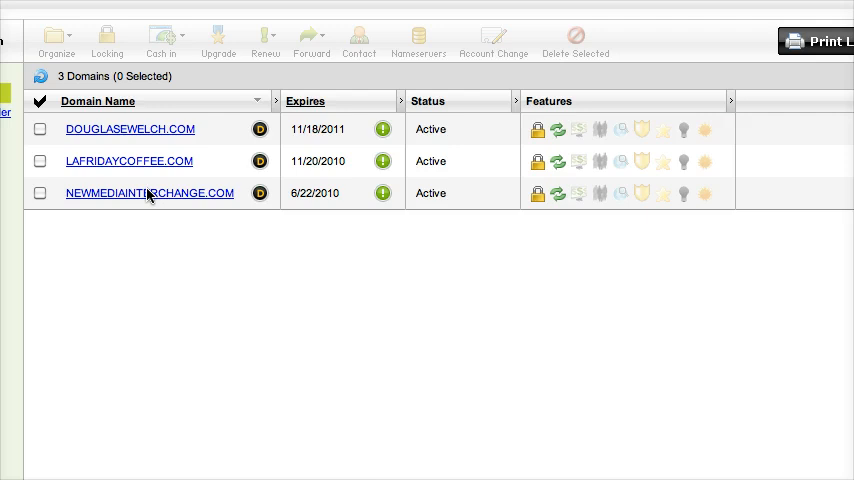
pyautogui.moveTo(158, 200)
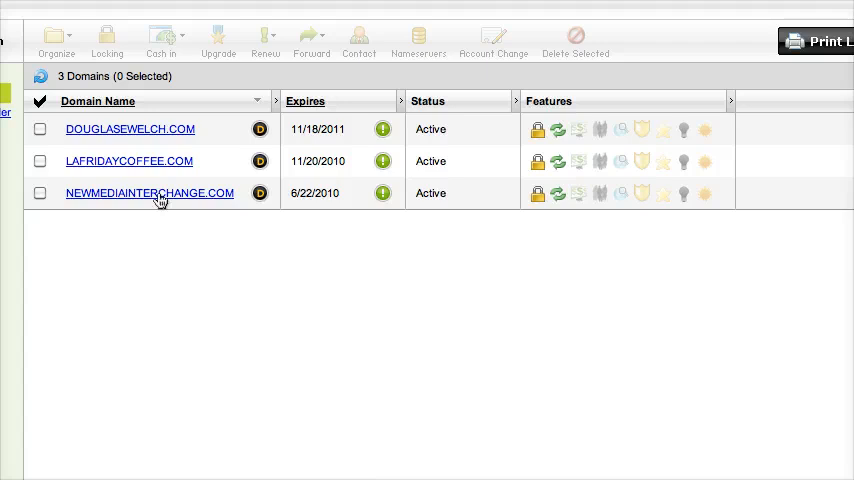
pyautogui.click(148, 192)
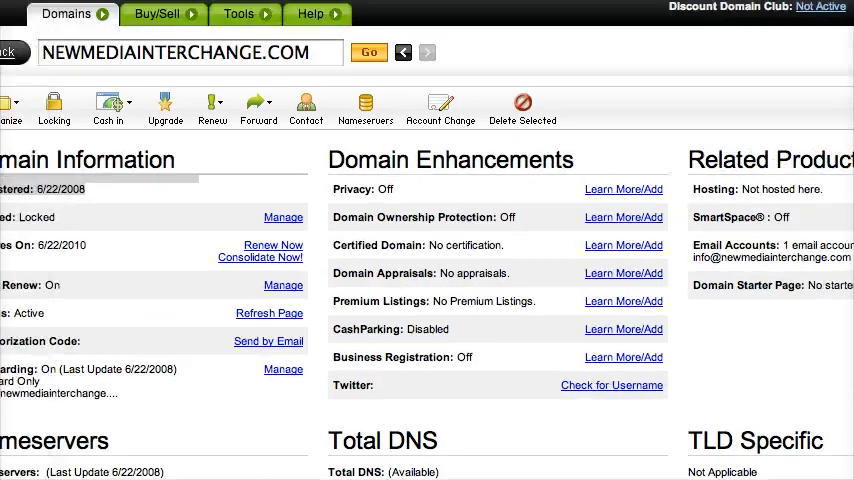
# Open Forwarding and Masking for newmediainterchange.com, showing its current Forward Only target
pyautogui.scroll(-3)
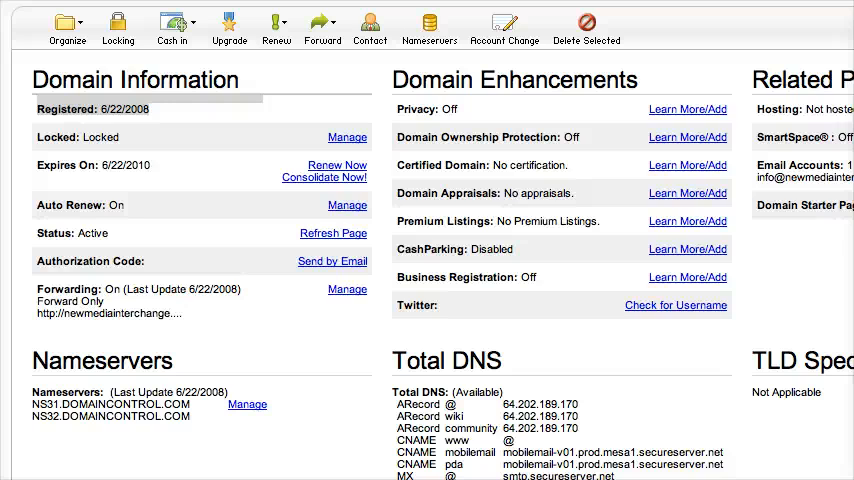
pyautogui.moveTo(352, 316)
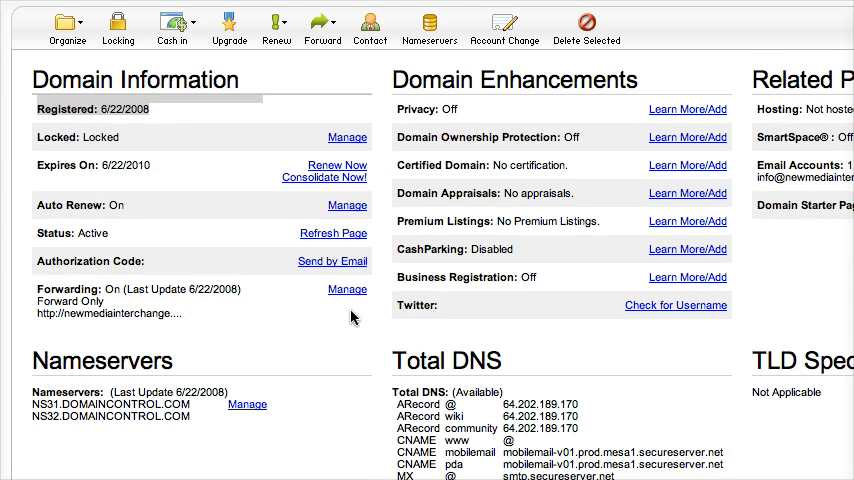
pyautogui.moveTo(12, 300)
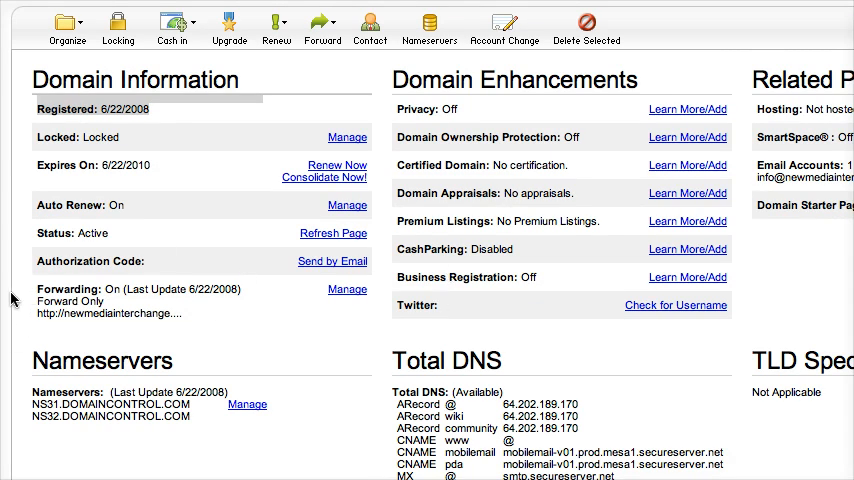
pyautogui.moveTo(32, 246)
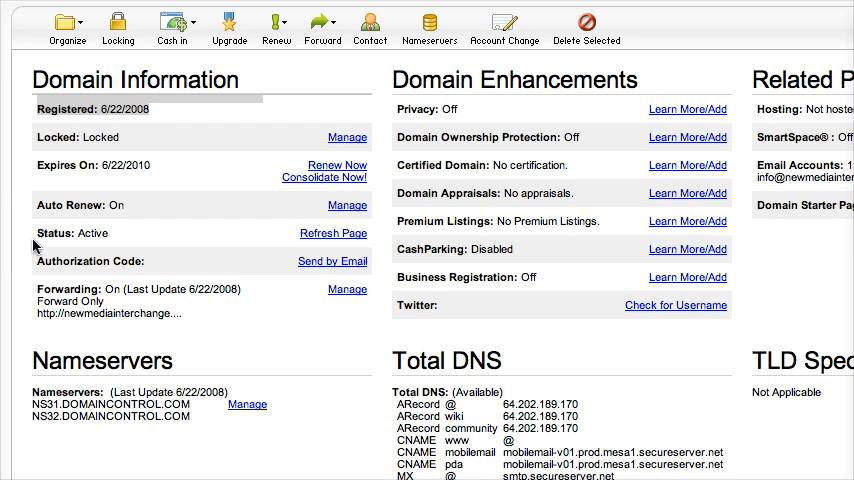
pyautogui.moveTo(332, 318)
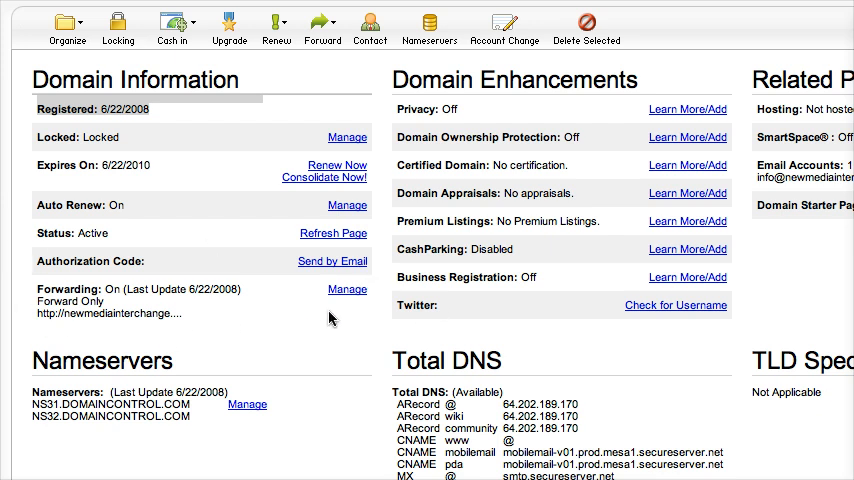
pyautogui.moveTo(364, 318)
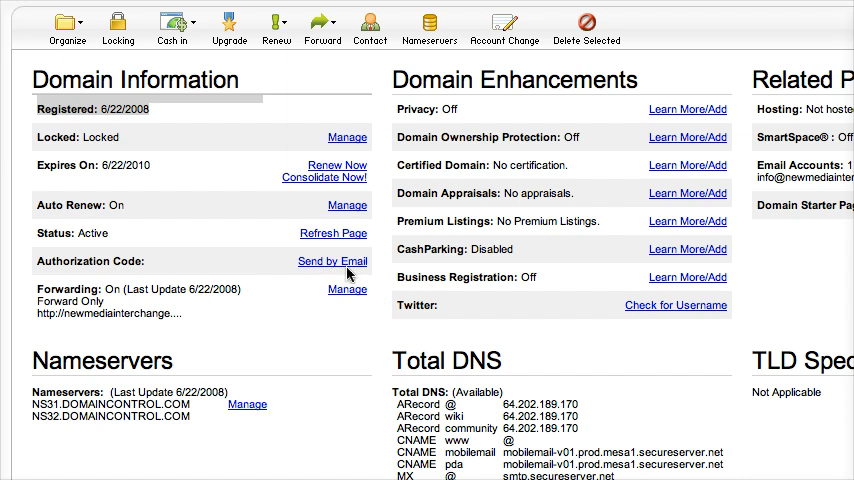
pyautogui.moveTo(344, 308)
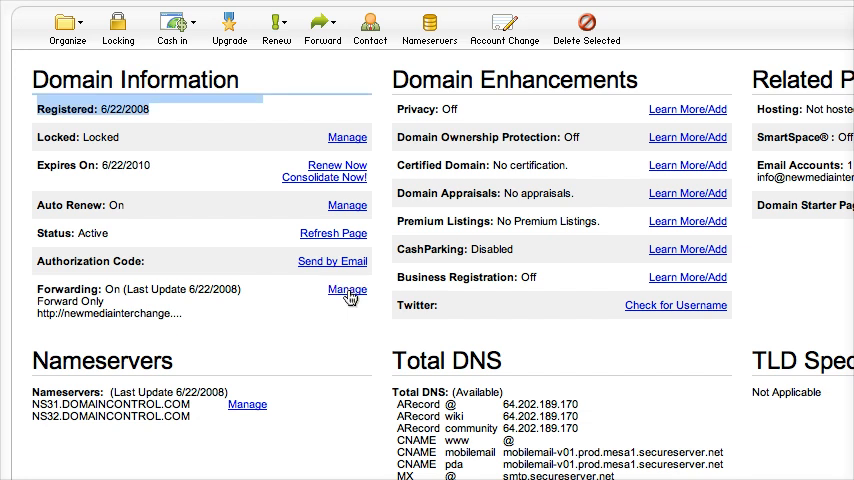
pyautogui.click(348, 288)
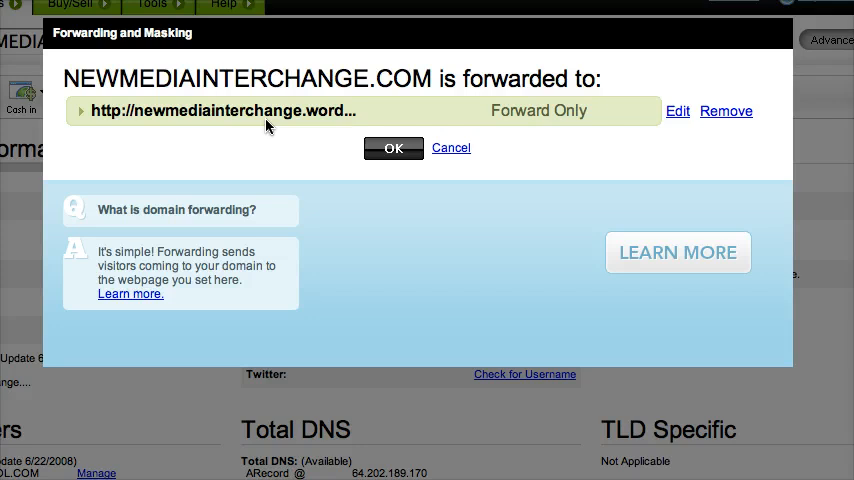
pyautogui.moveTo(300, 118)
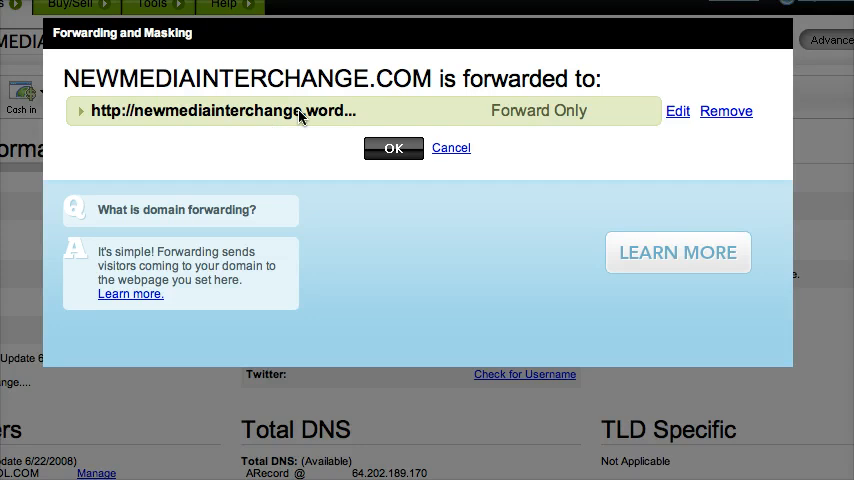
pyautogui.moveTo(366, 116)
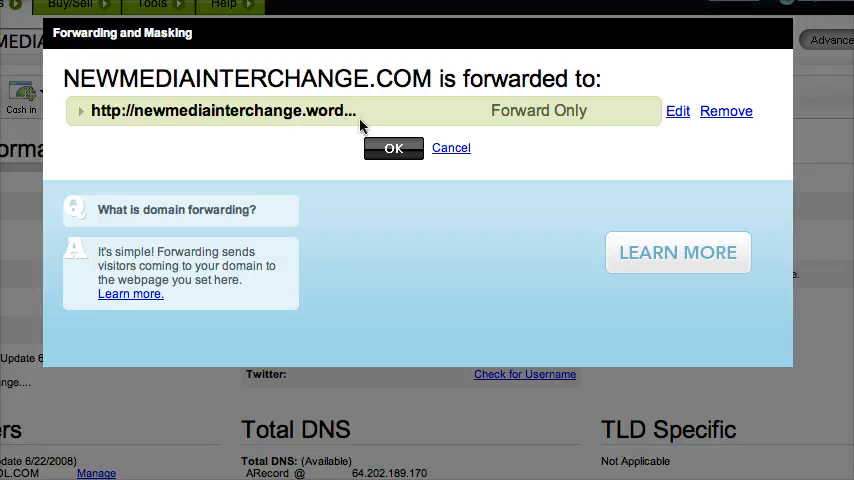
pyautogui.moveTo(416, 124)
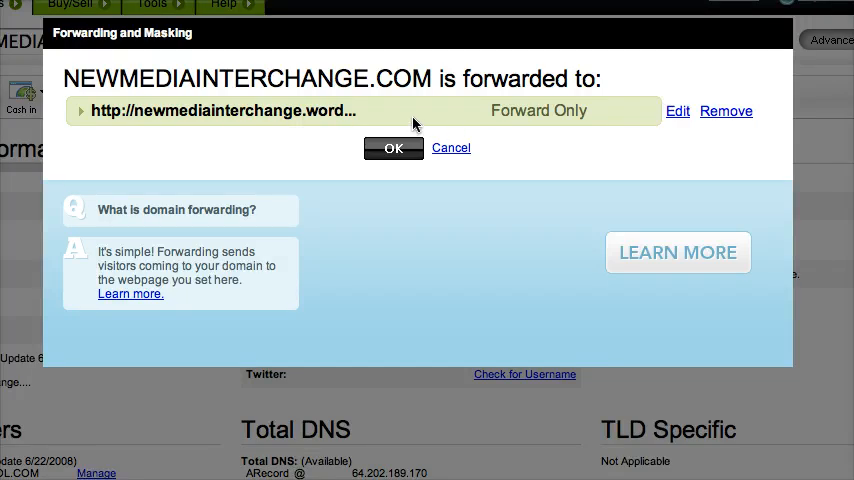
pyautogui.moveTo(618, 92)
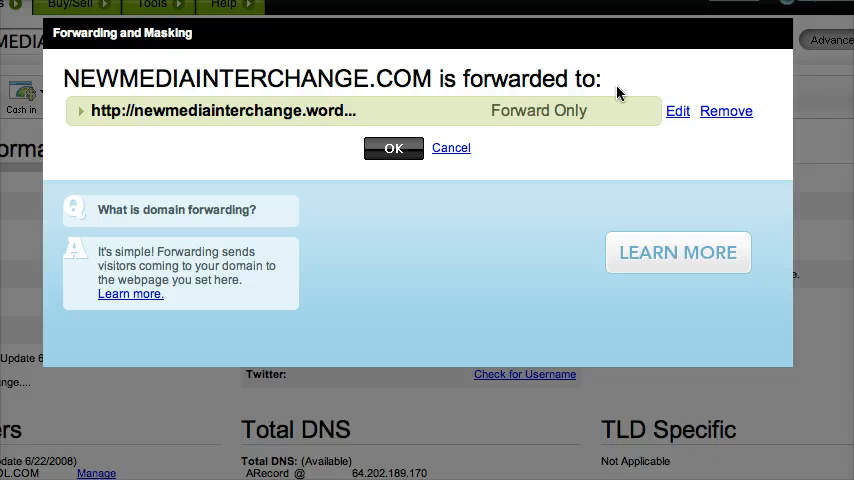
pyautogui.moveTo(678, 112)
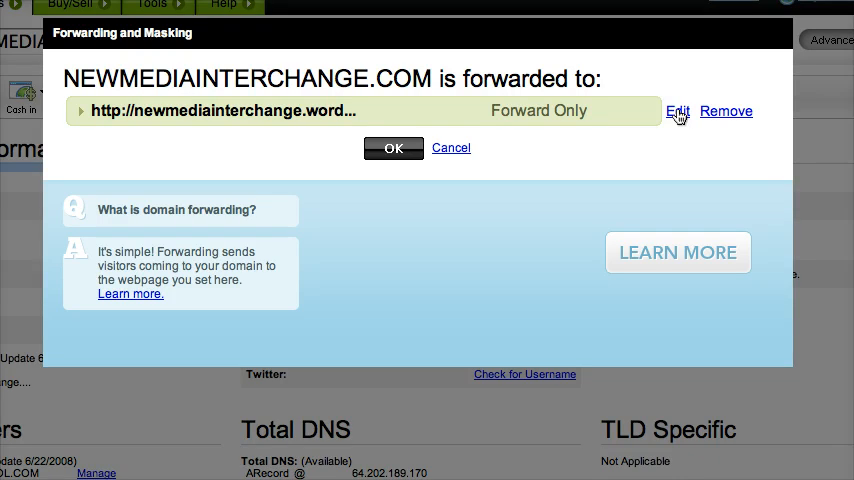
# Edit forwarding to newmediainterchange.wordpress.com as Forward Only with a temporary redirect type
pyautogui.click(678, 112)
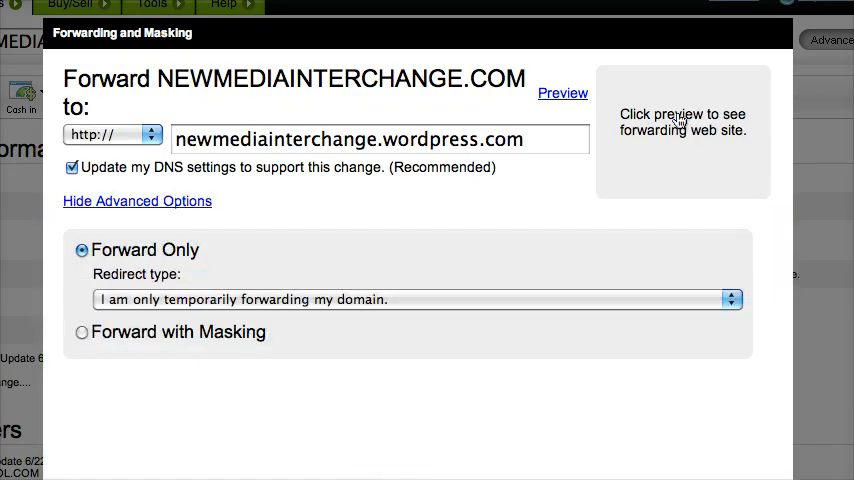
pyautogui.moveTo(40, 84)
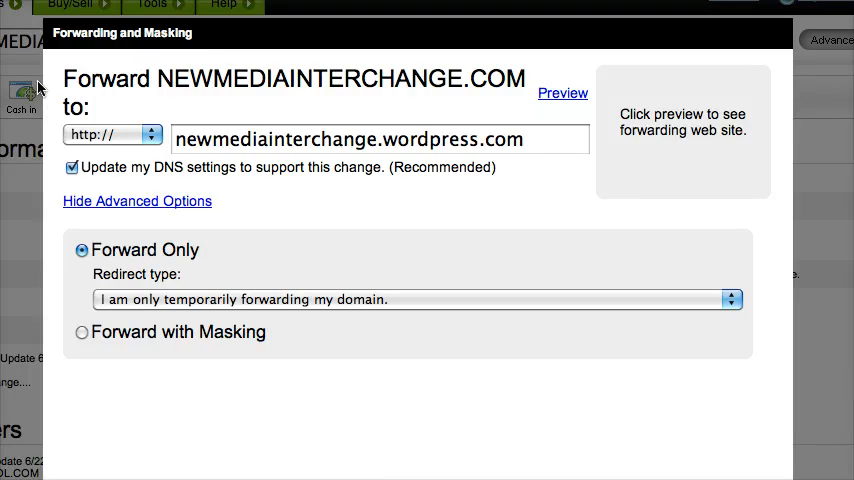
pyautogui.moveTo(220, 120)
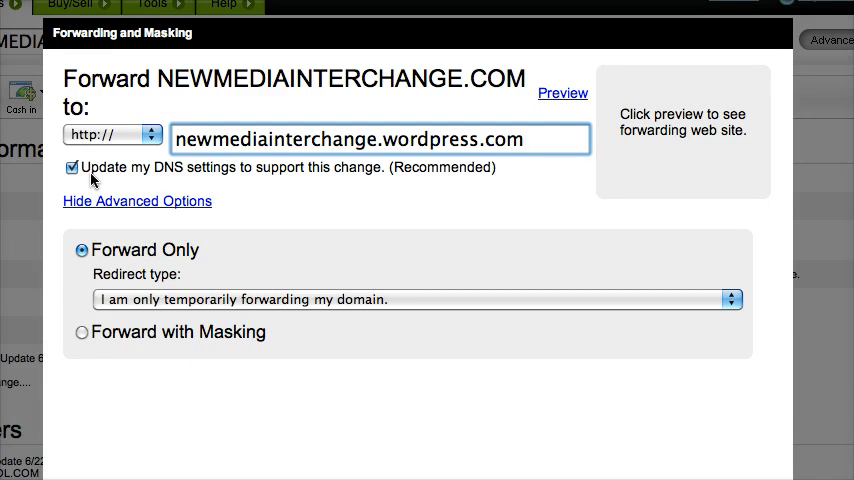
pyautogui.moveTo(116, 228)
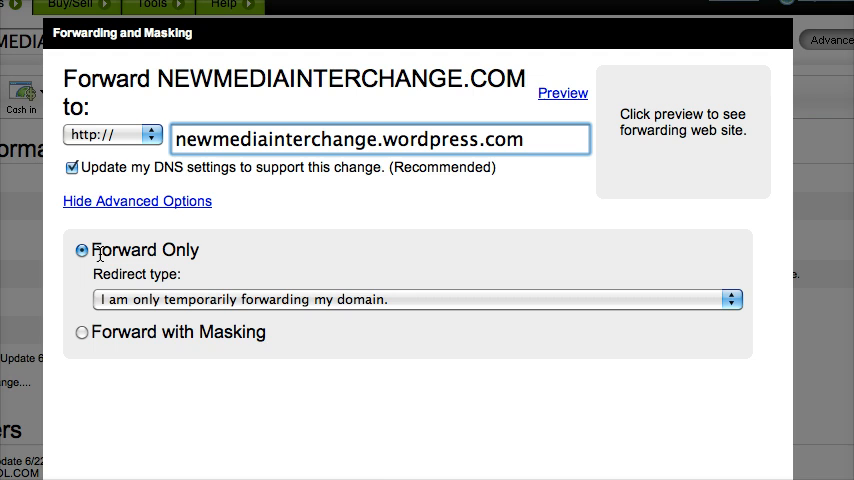
pyautogui.moveTo(118, 312)
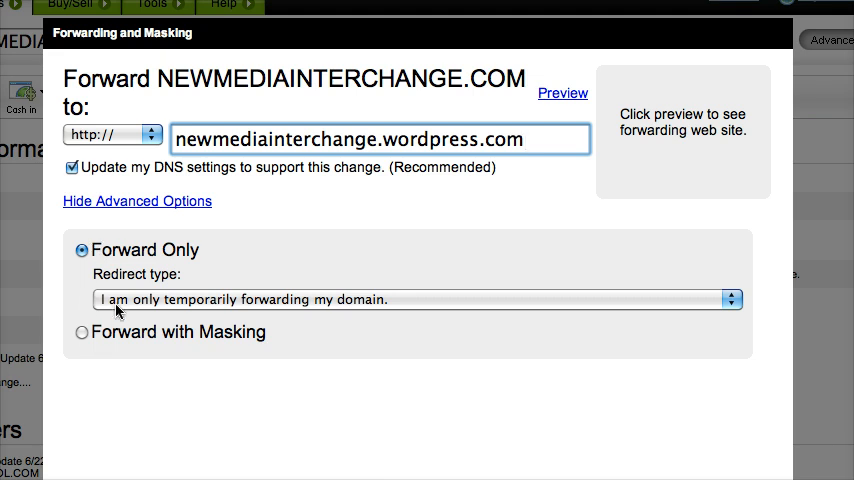
pyautogui.moveTo(216, 308)
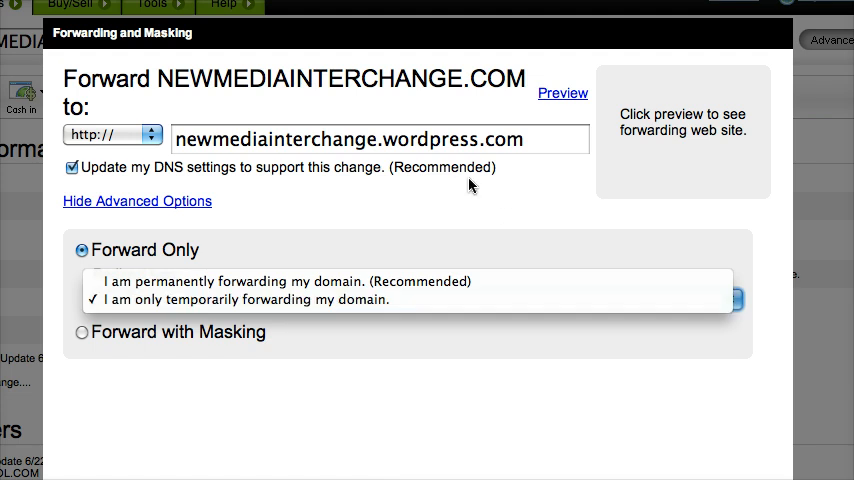
pyautogui.click(246, 300)
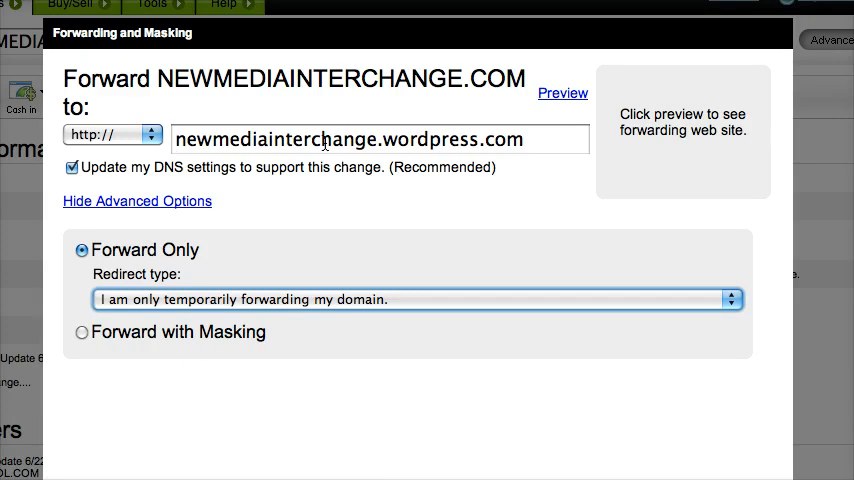
pyautogui.moveTo(292, 308)
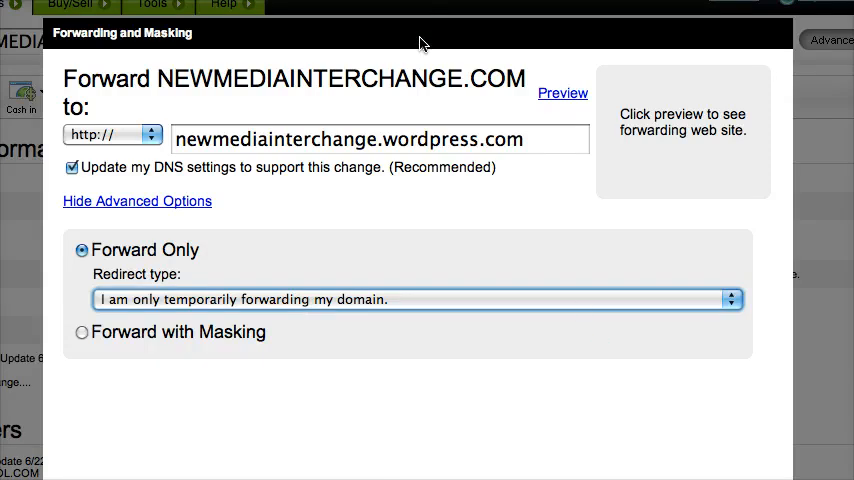
# Submit the forwarding changes and dismiss the changes-submitted confirmation
pyautogui.scroll(-3)
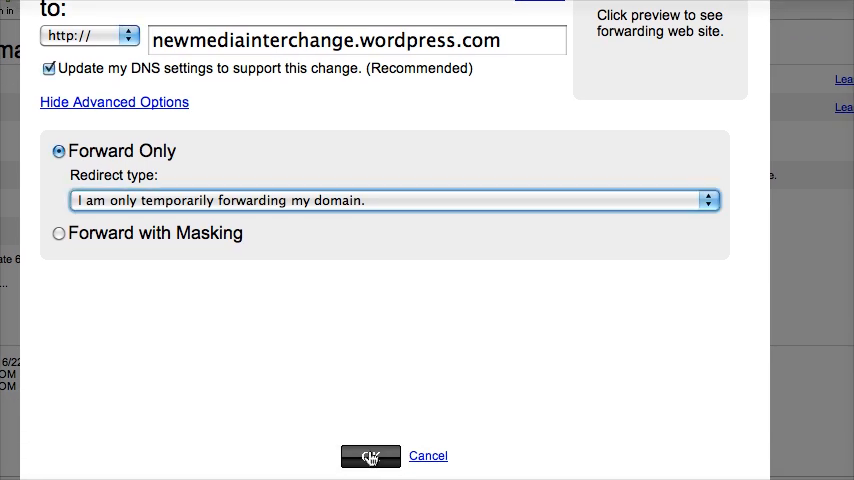
pyautogui.click(370, 456)
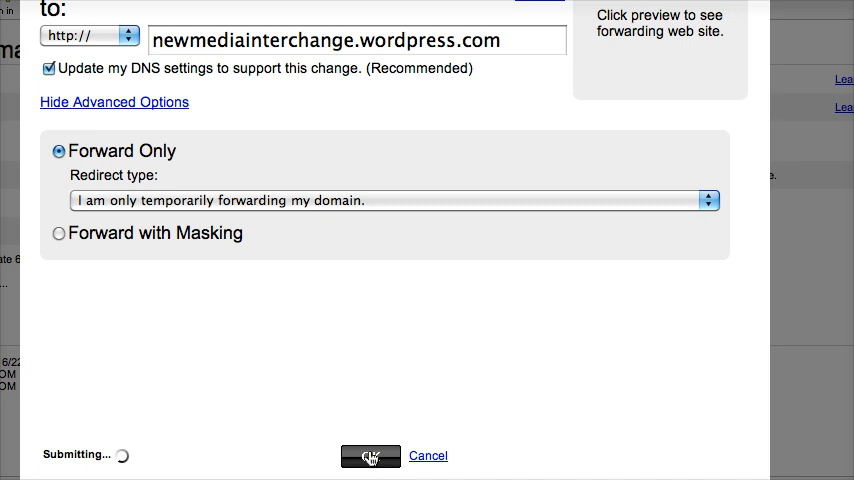
pyautogui.click(370, 456)
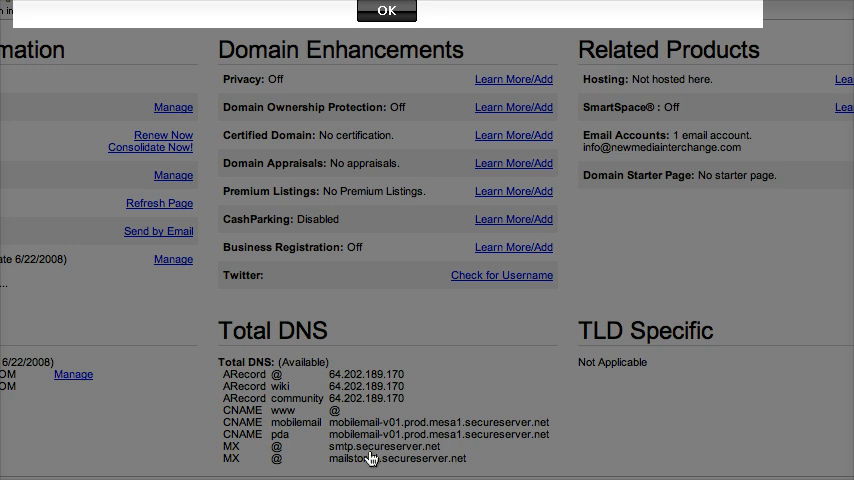
pyautogui.moveTo(432, 322)
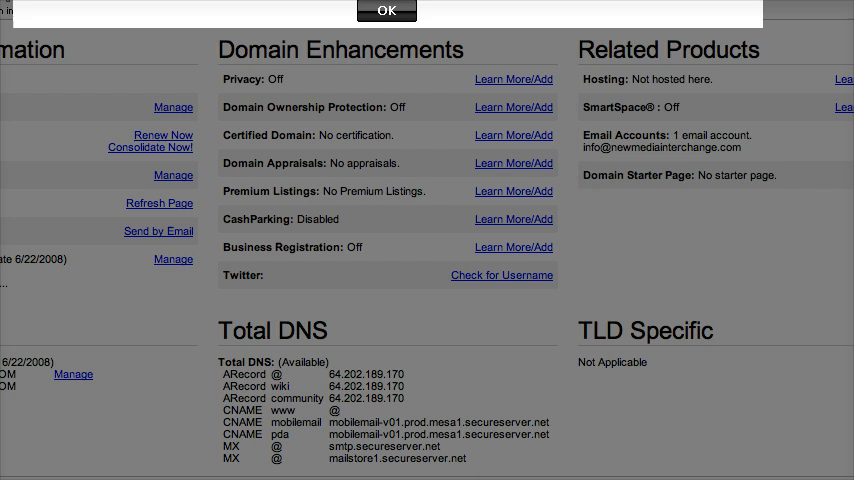
pyautogui.click(388, 10)
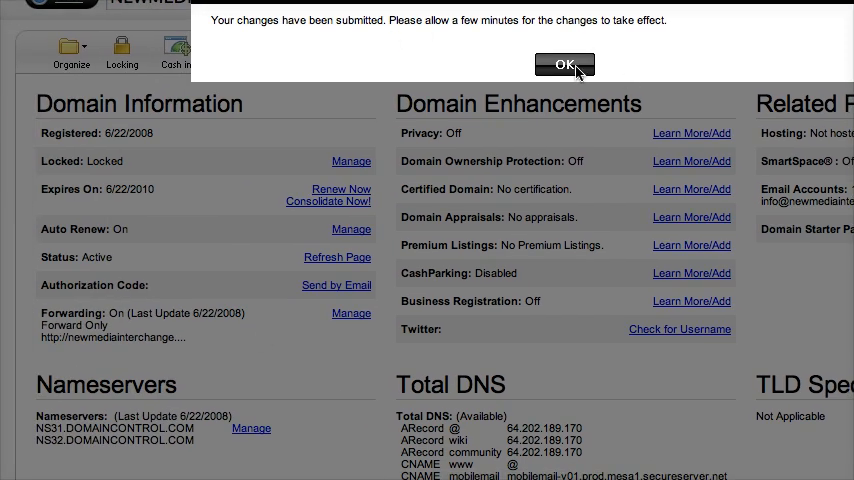
pyautogui.click(564, 64)
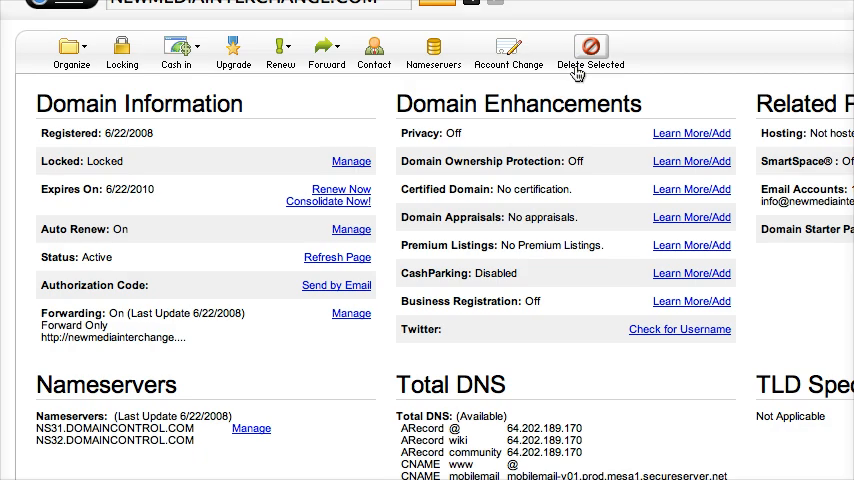